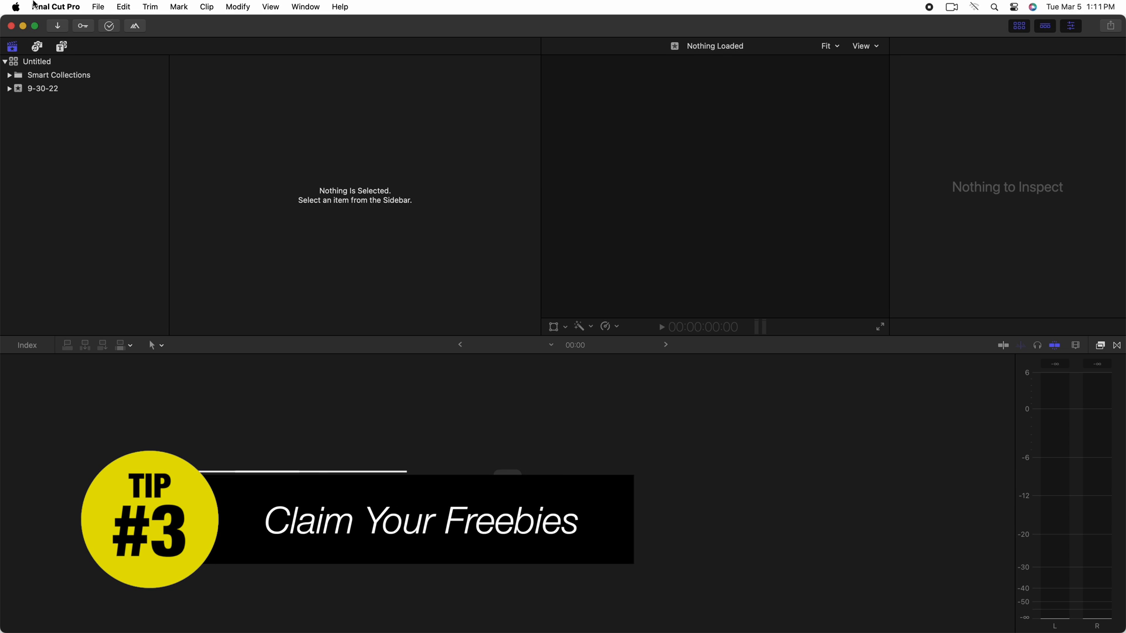
# Request Final Cut Pro's free additional content and view More Info for the other software updates
pyautogui.click(55, 7)
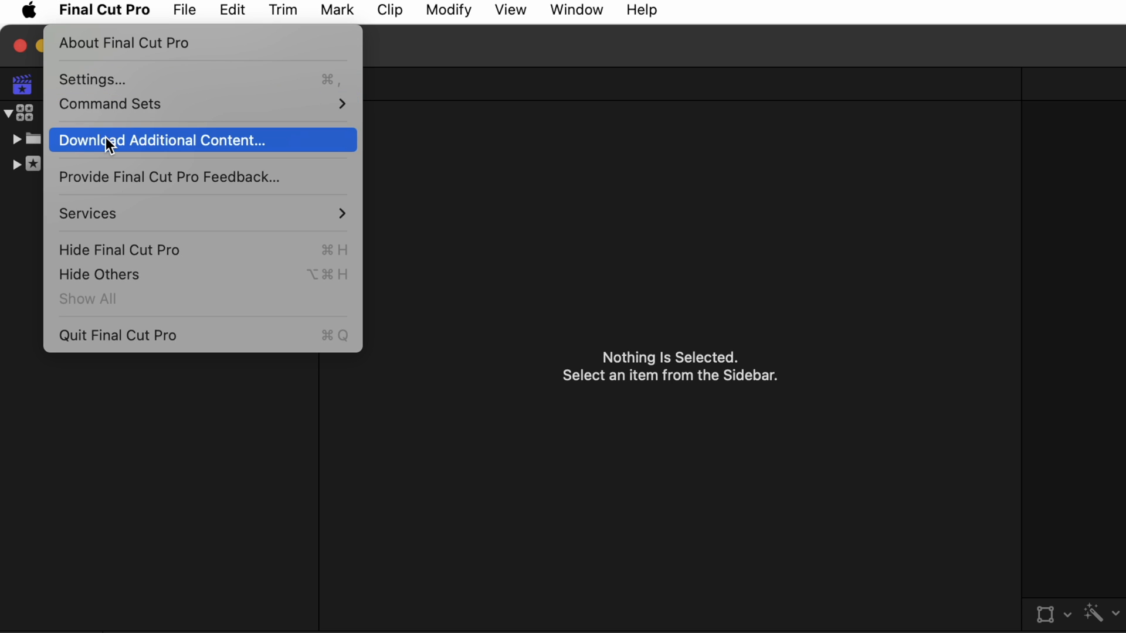
pyautogui.click(161, 140)
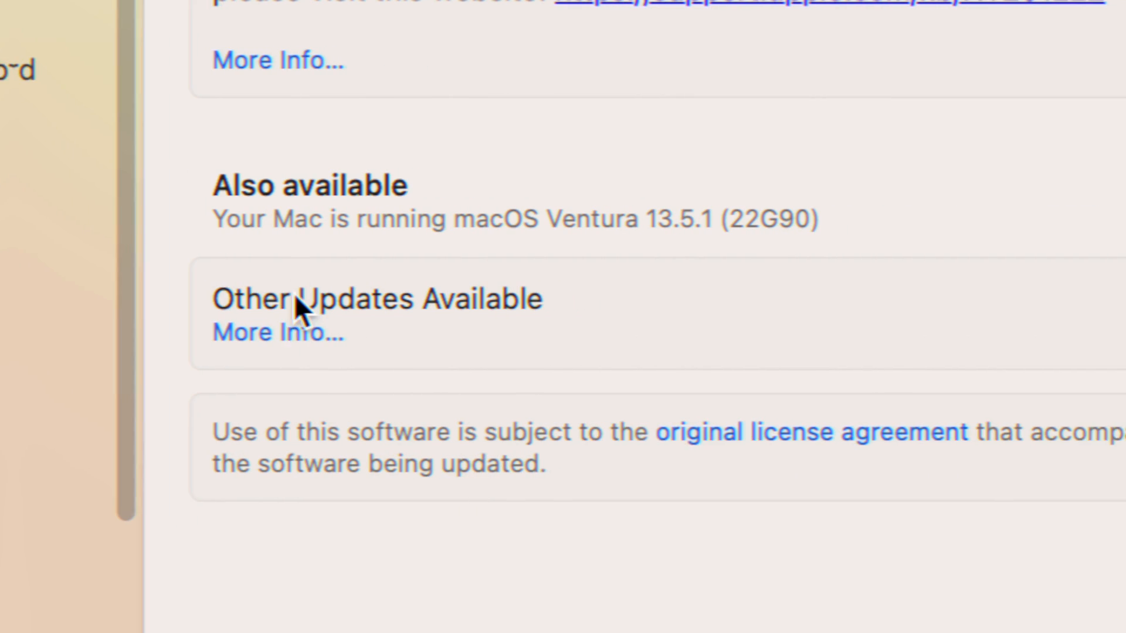
pyautogui.click(278, 332)
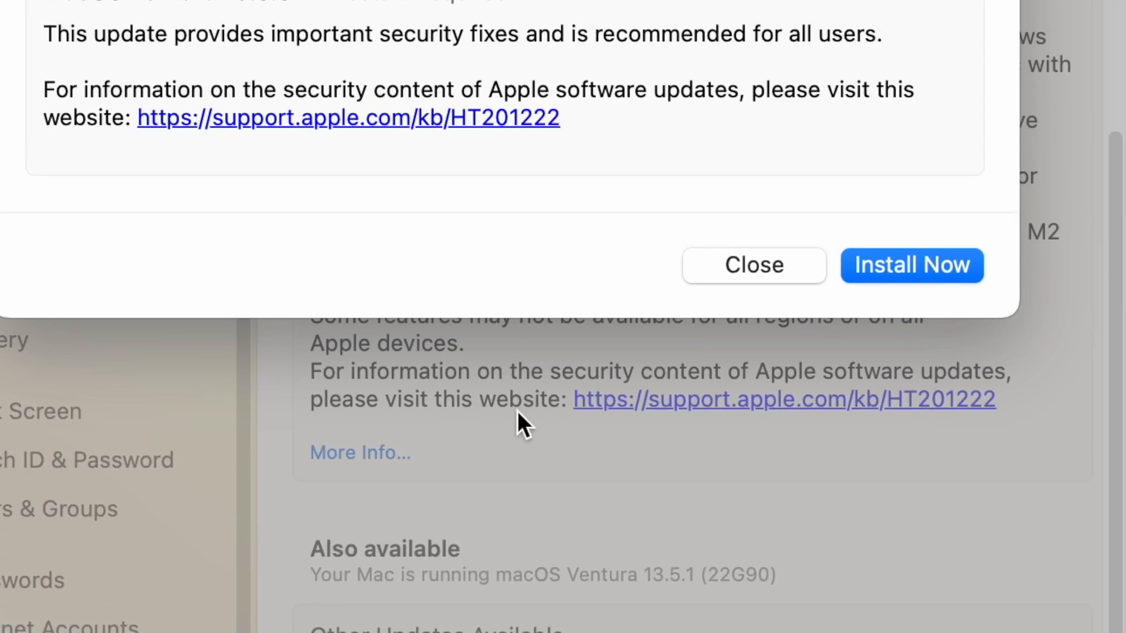
pyautogui.click(753, 265)
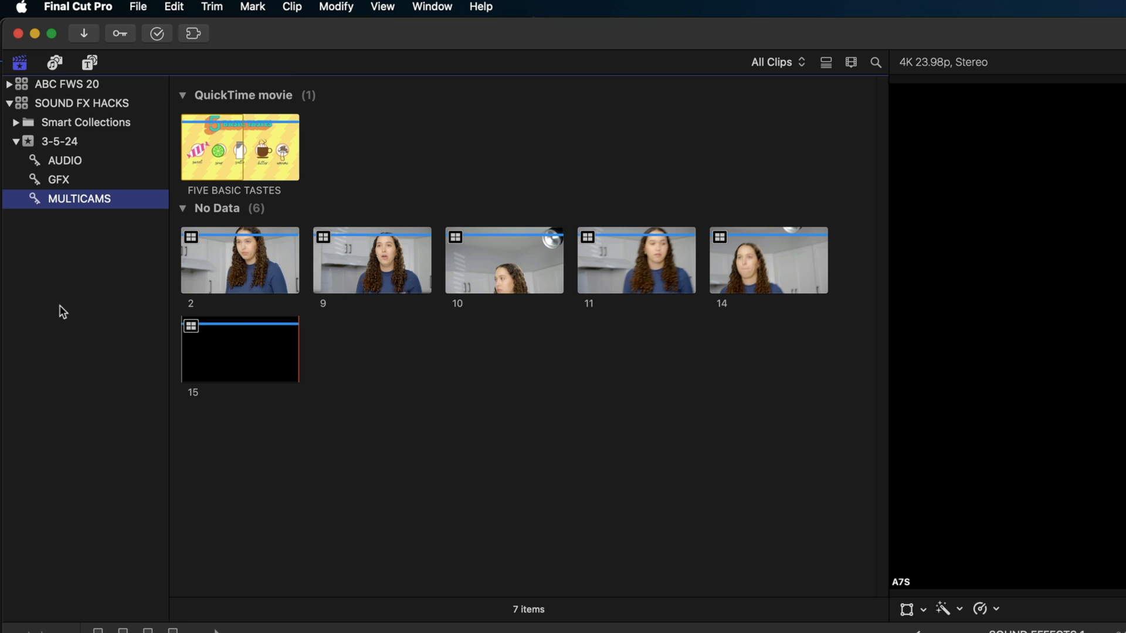
pyautogui.moveTo(54, 67)
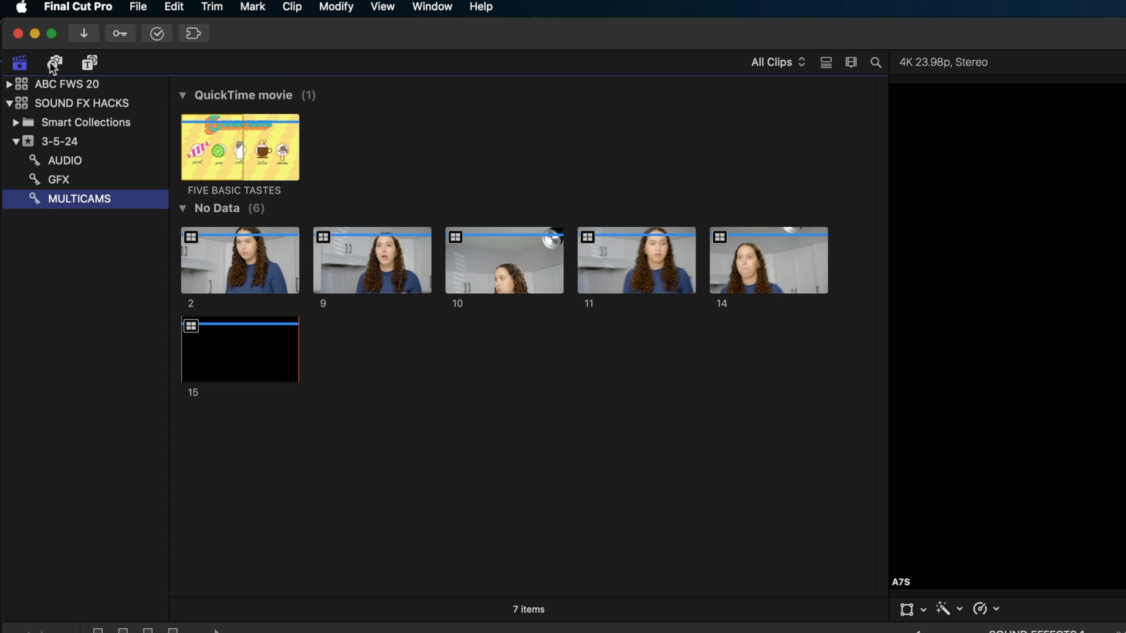
# Browse the Sound Effects category and sort its list by the Time column, shortest first
pyautogui.click(55, 62)
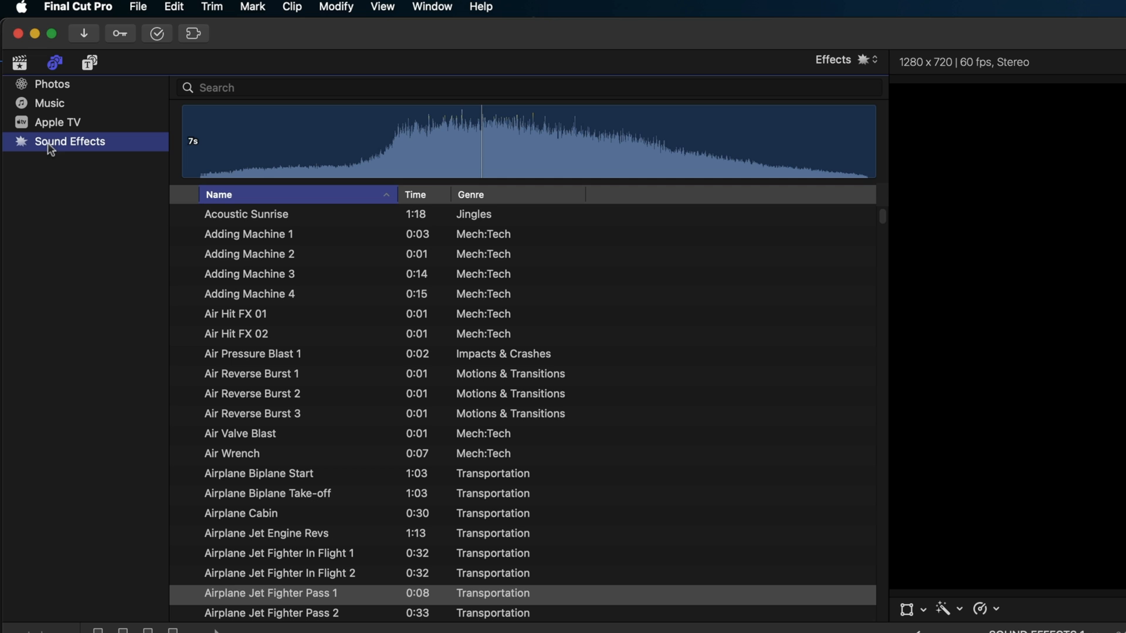
pyautogui.scroll(-3)
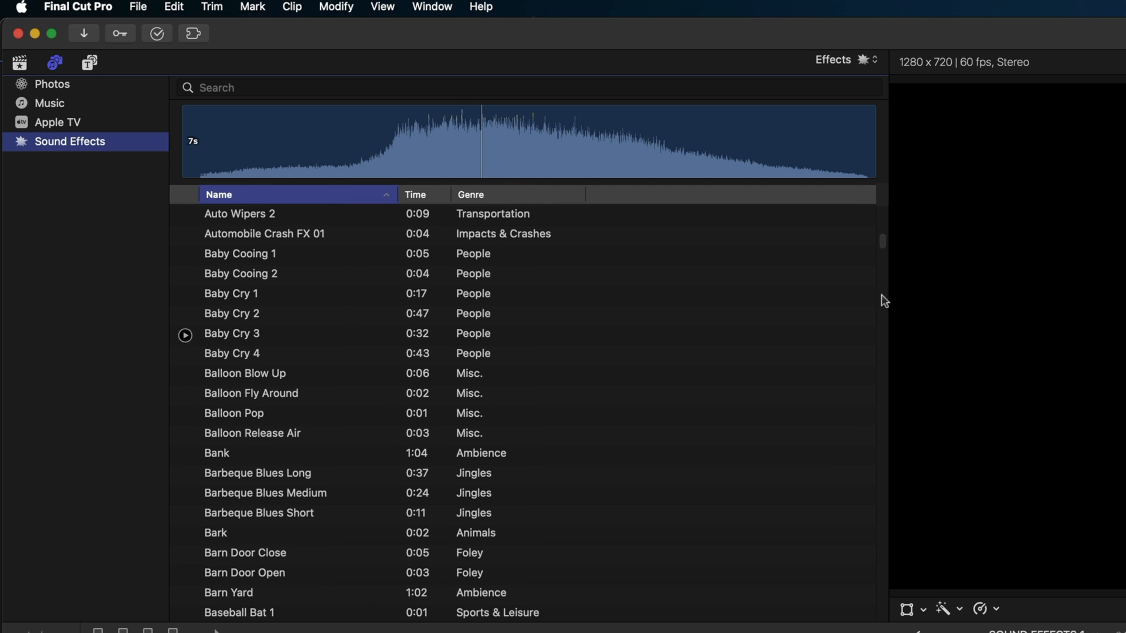
pyautogui.scroll(-3)
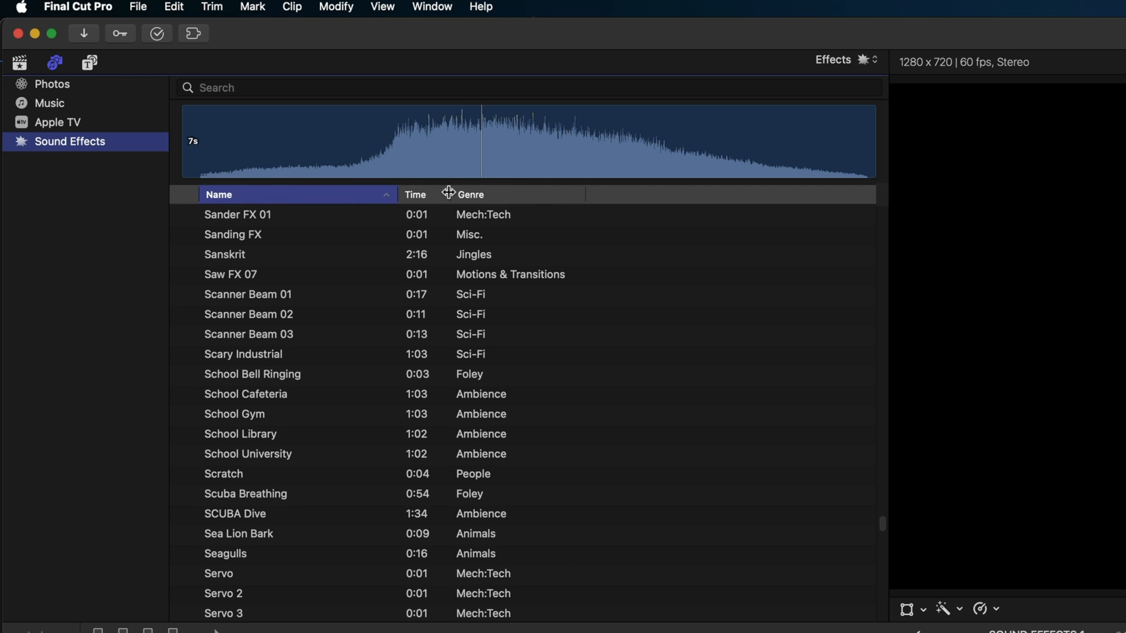
pyautogui.click(415, 195)
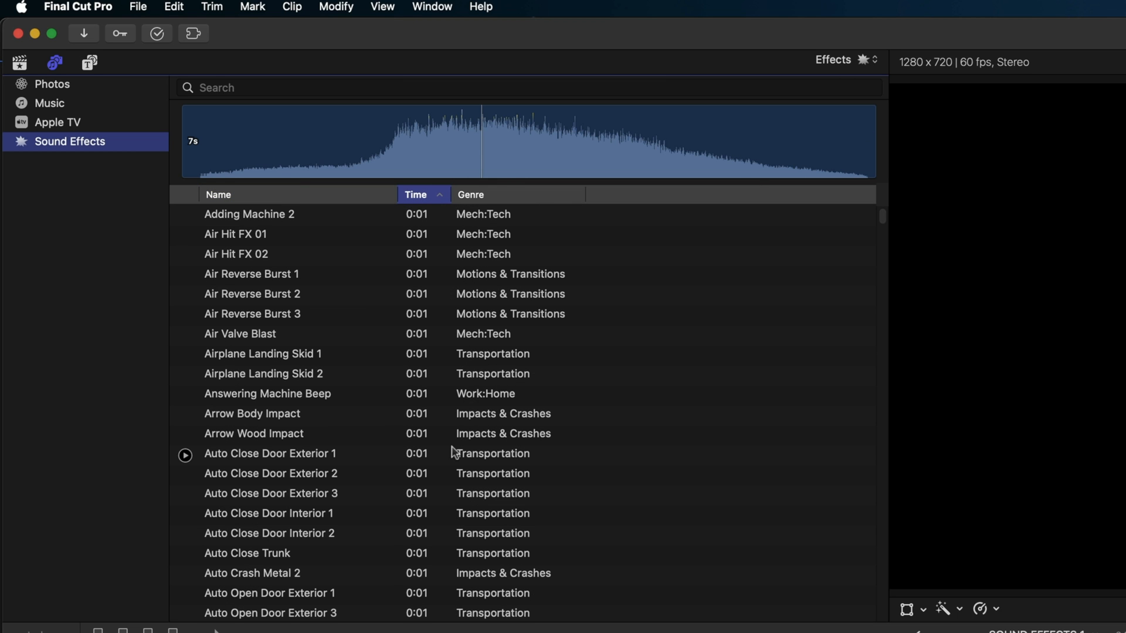
pyautogui.scroll(-3)
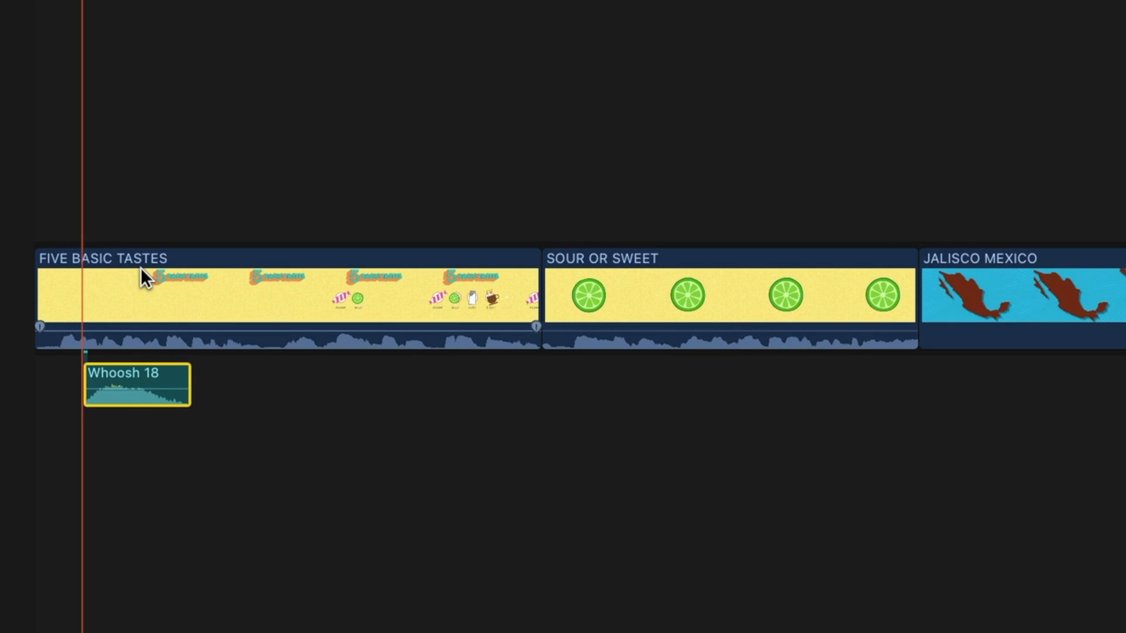
# Put Whoosh 18 beneath the start of the FIVE BASIC TASTES title and zoom in on it
pyautogui.click(149, 517)
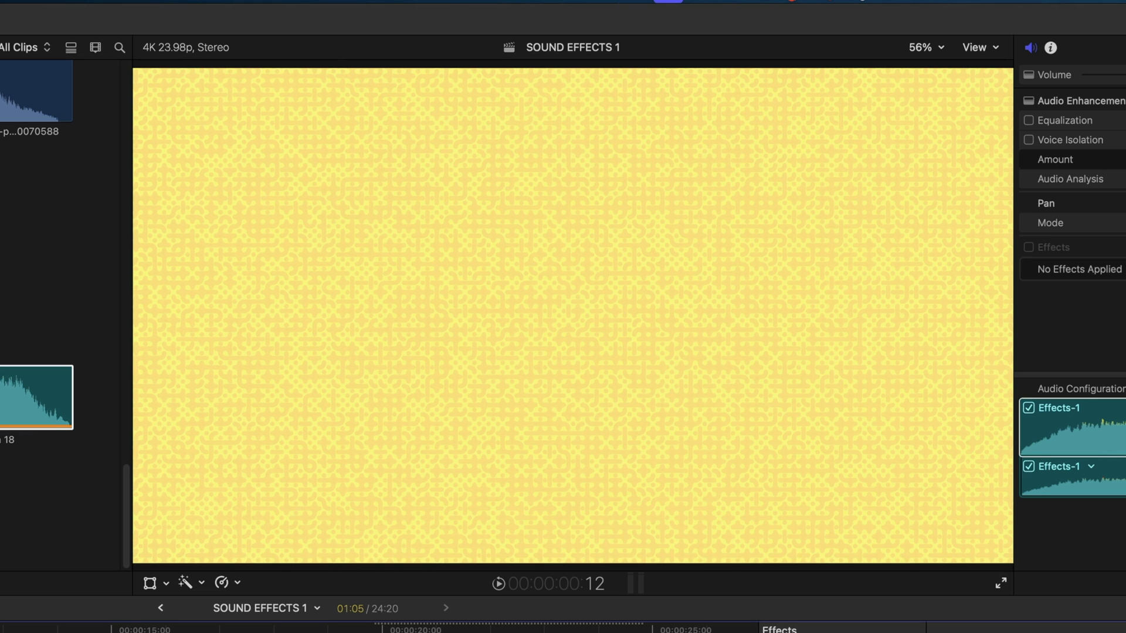
pyautogui.press('space')
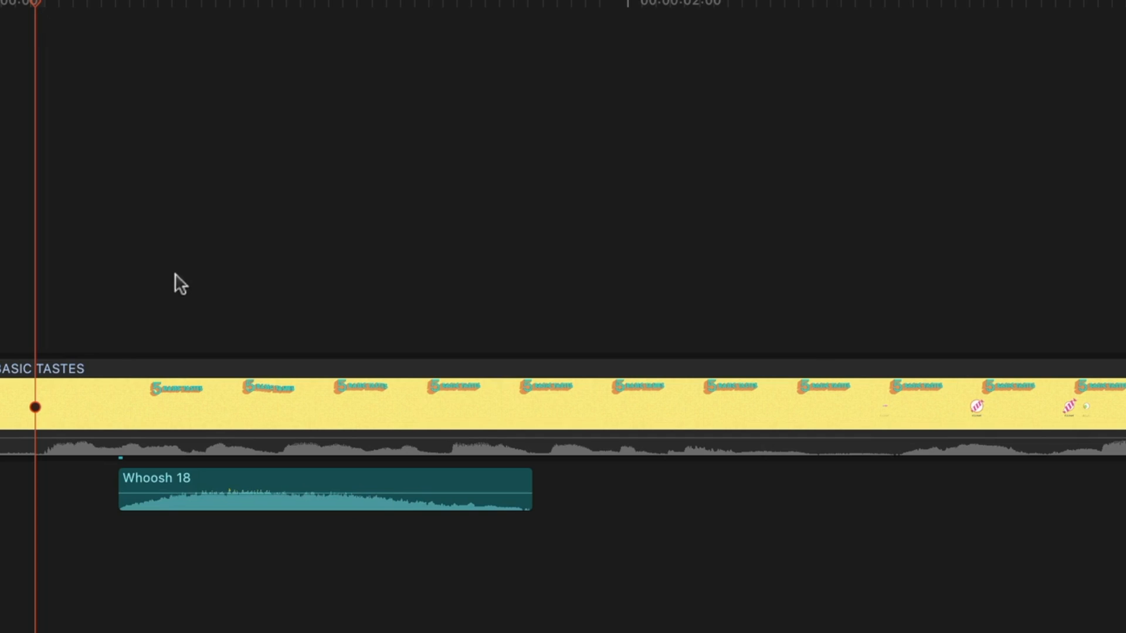
pyautogui.moveTo(227, 465)
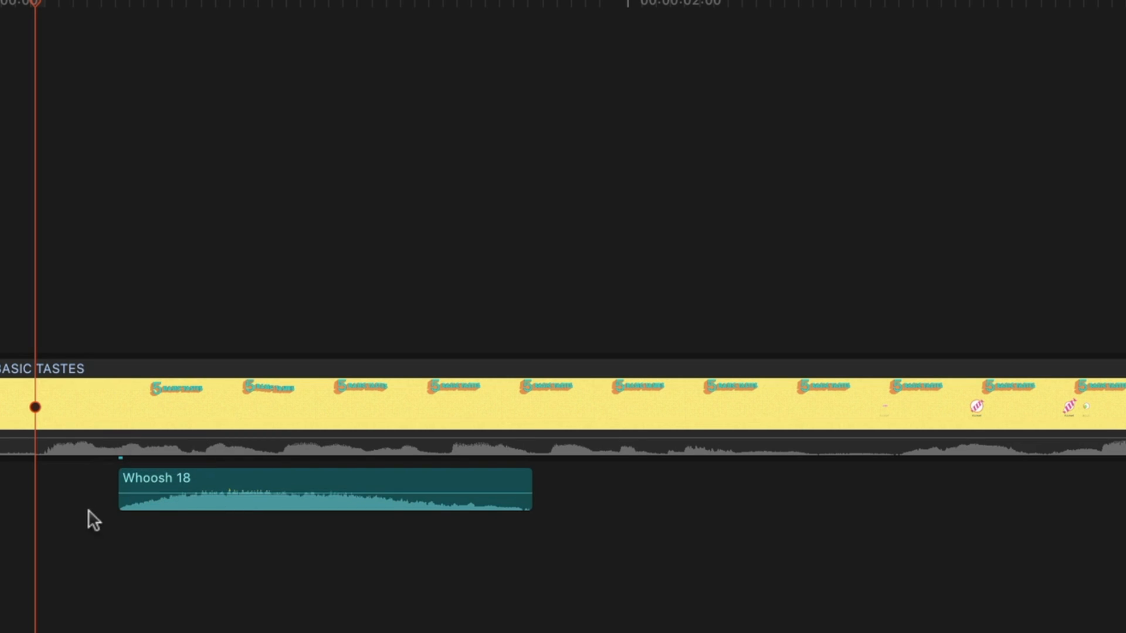
pyautogui.moveTo(330, 529)
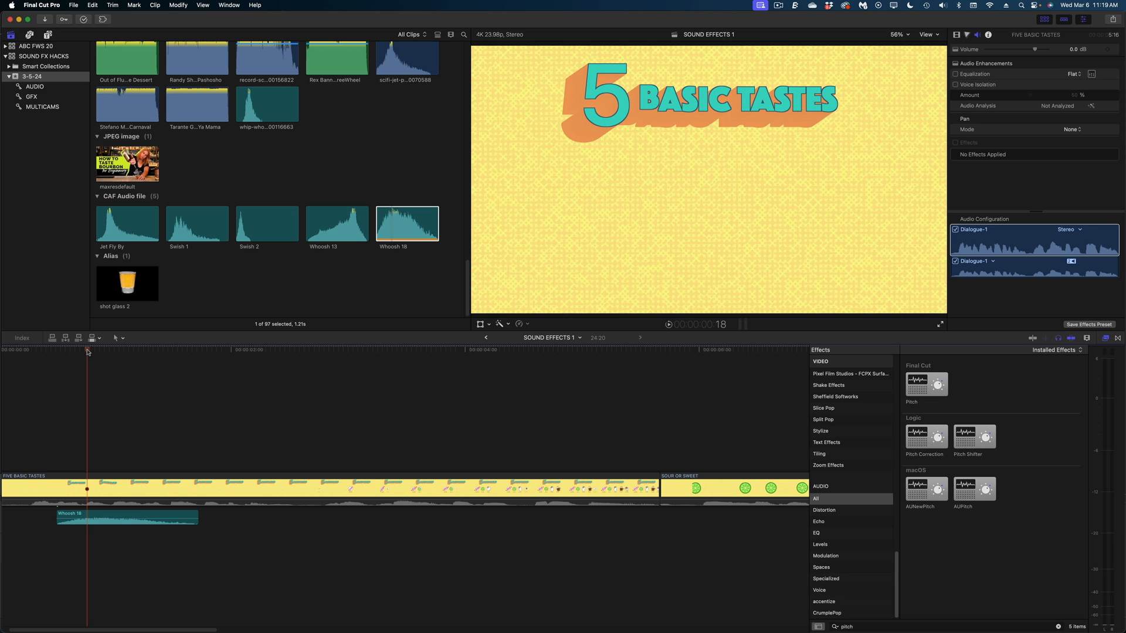
# Nudge the Whoosh 18 clip a little earlier under the Five Basic Tastes opening
pyautogui.moveTo(86, 487); pyautogui.dragTo(62, 488)
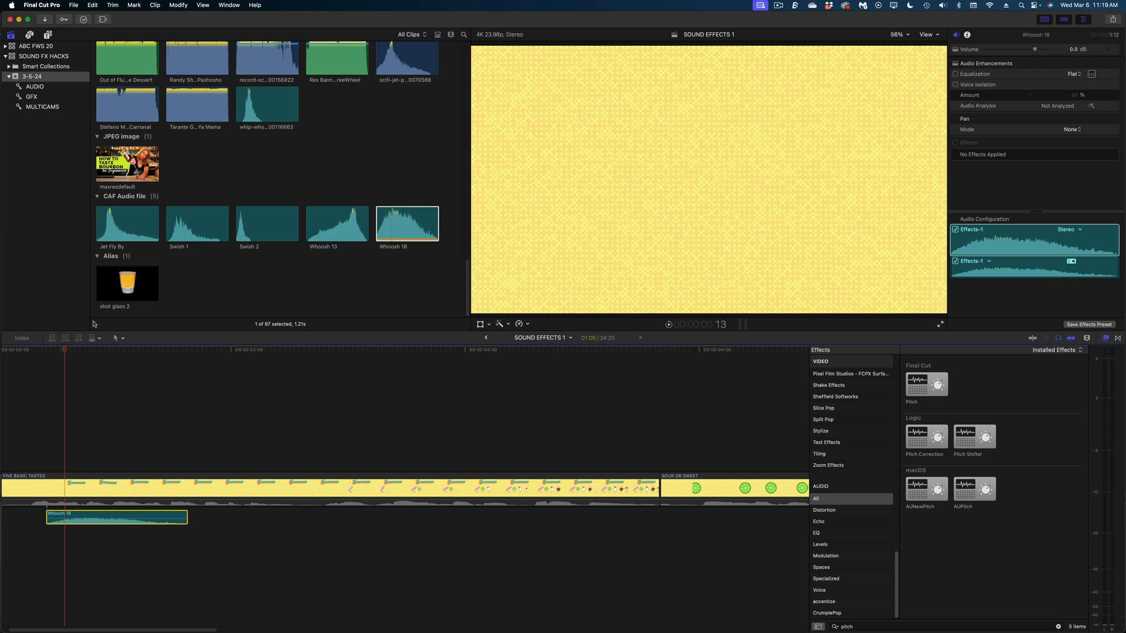
pyautogui.moveTo(55, 474)
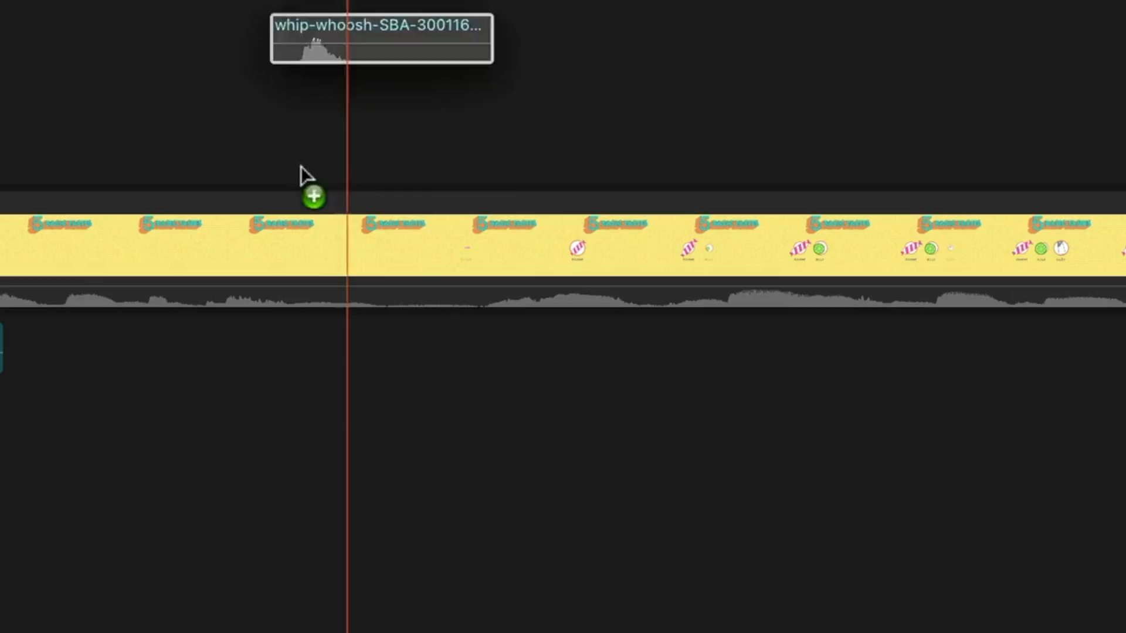
# Place the whip-whoosh MP3 beneath the title at the sweet-candy and sour-lime reveal
pyautogui.moveTo(380, 40); pyautogui.dragTo(459, 348)
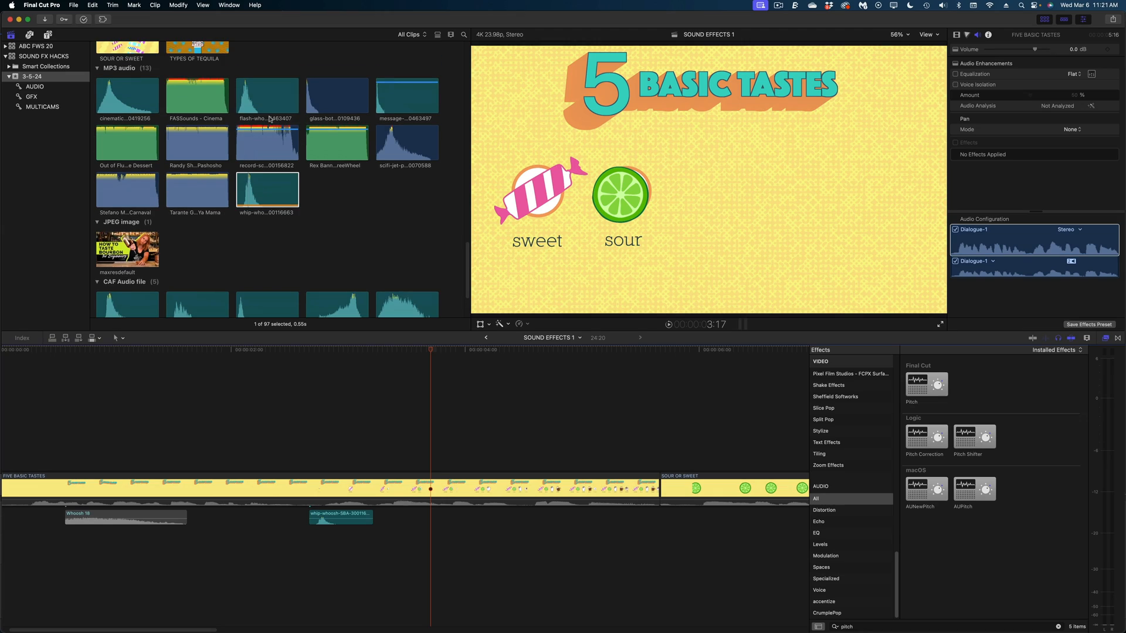
pyautogui.click(407, 95)
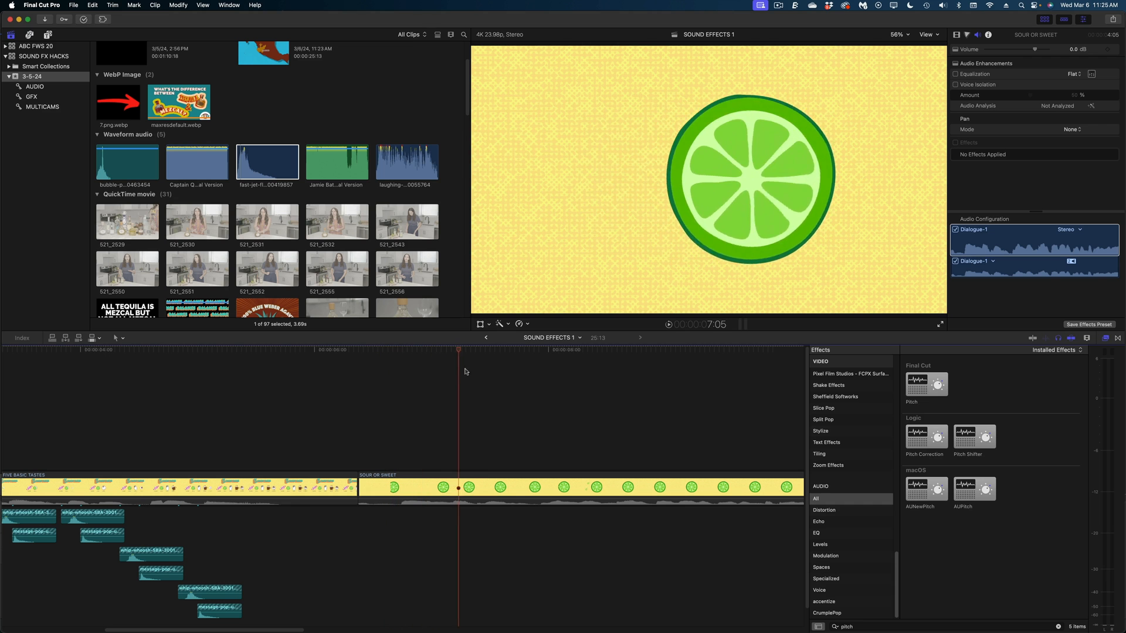
# Add fast-jet-fly-swoosh-3 under the Sour or Sweet lime animation and select it for EQ
pyautogui.moveTo(267, 161); pyautogui.dragTo(301, 391)
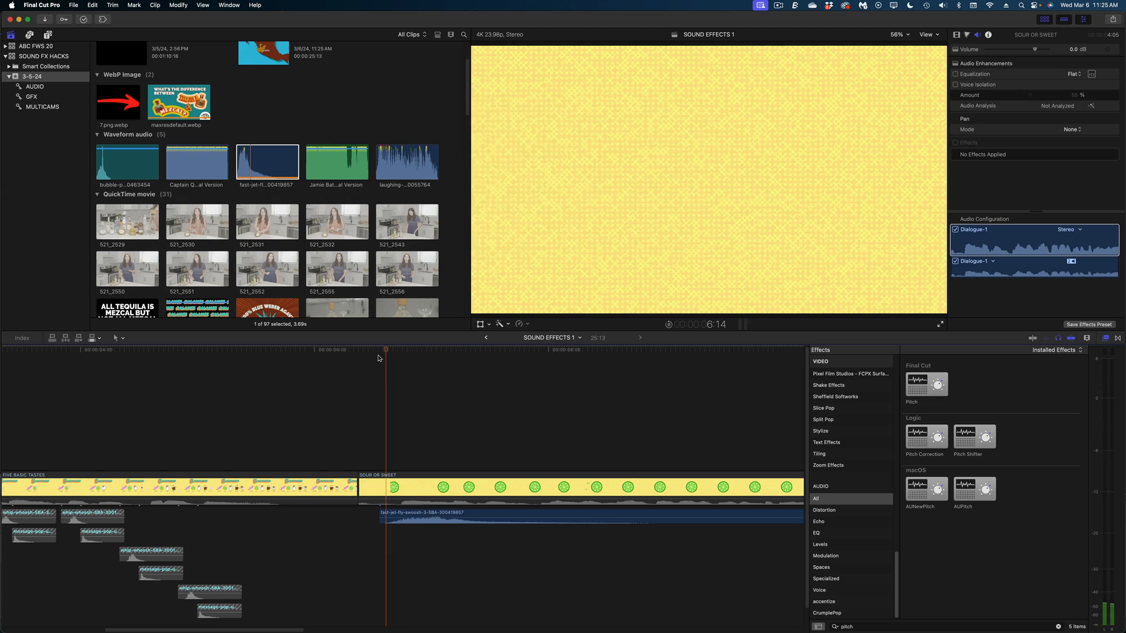
pyautogui.click(494, 488)
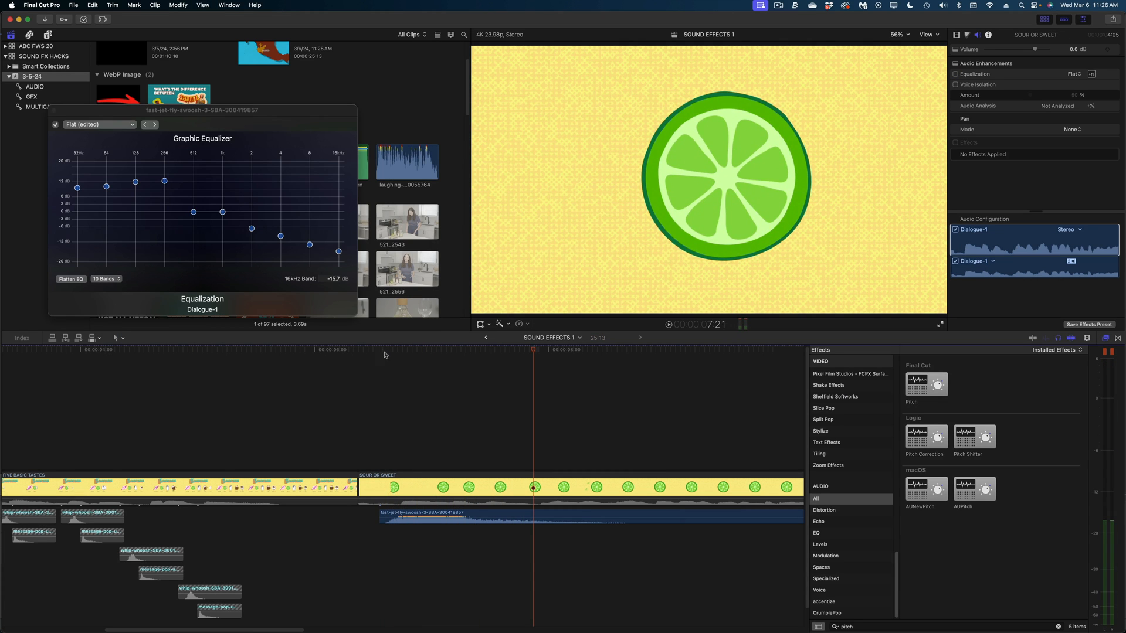
pyautogui.moveTo(538, 352)
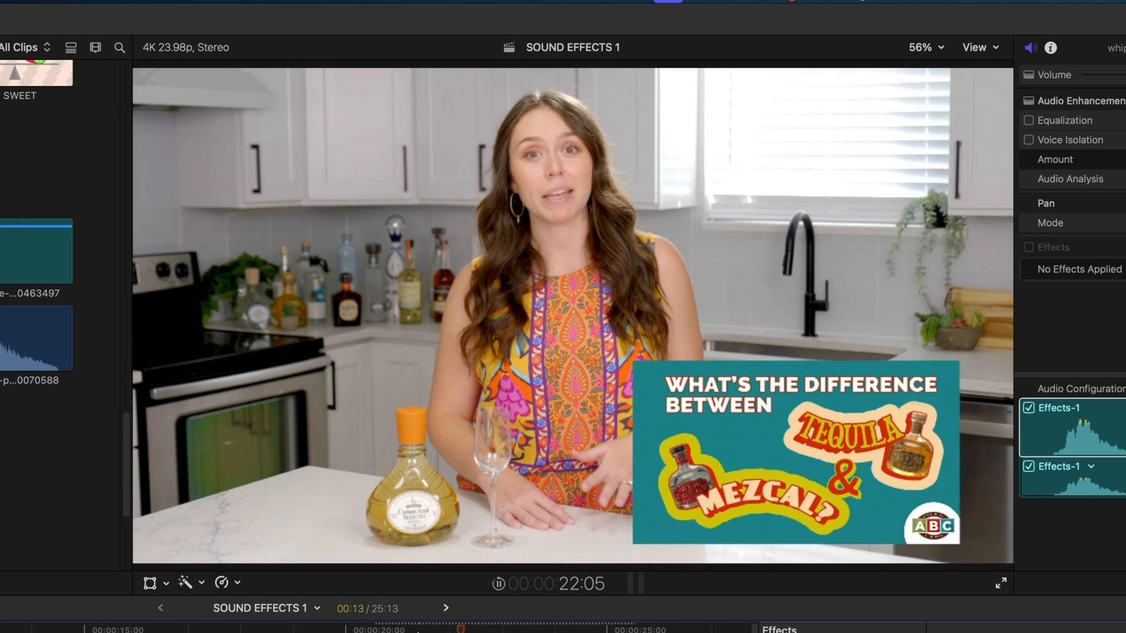
# Reverse the short whoosh under the tequila-and-mezcal thumbnail and return to its start
pyautogui.click(499, 584)
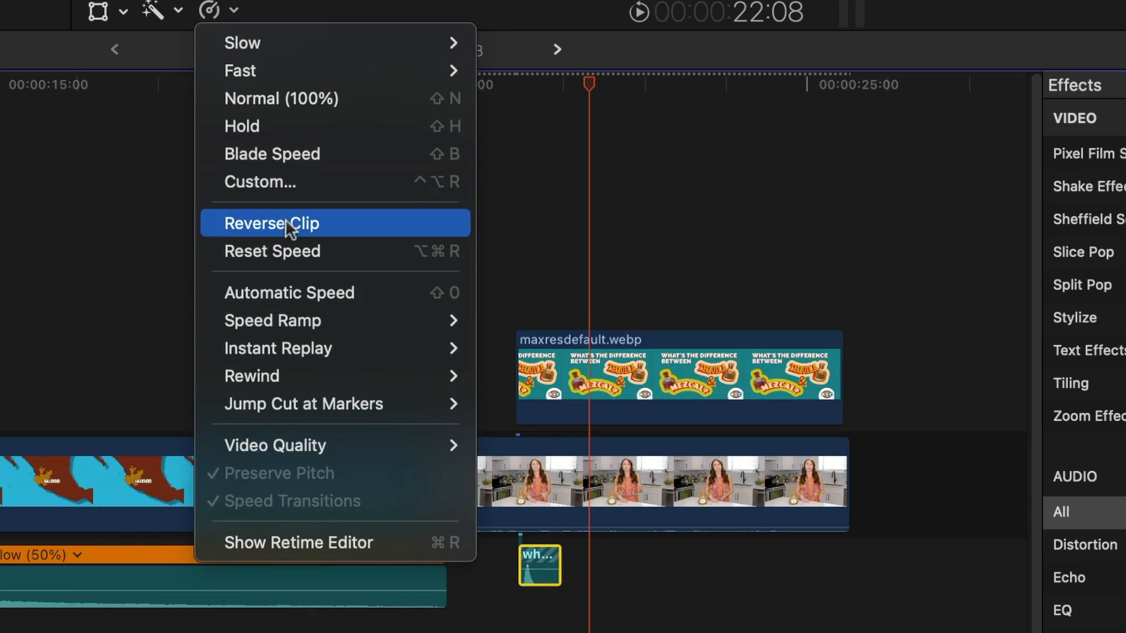
pyautogui.click(271, 223)
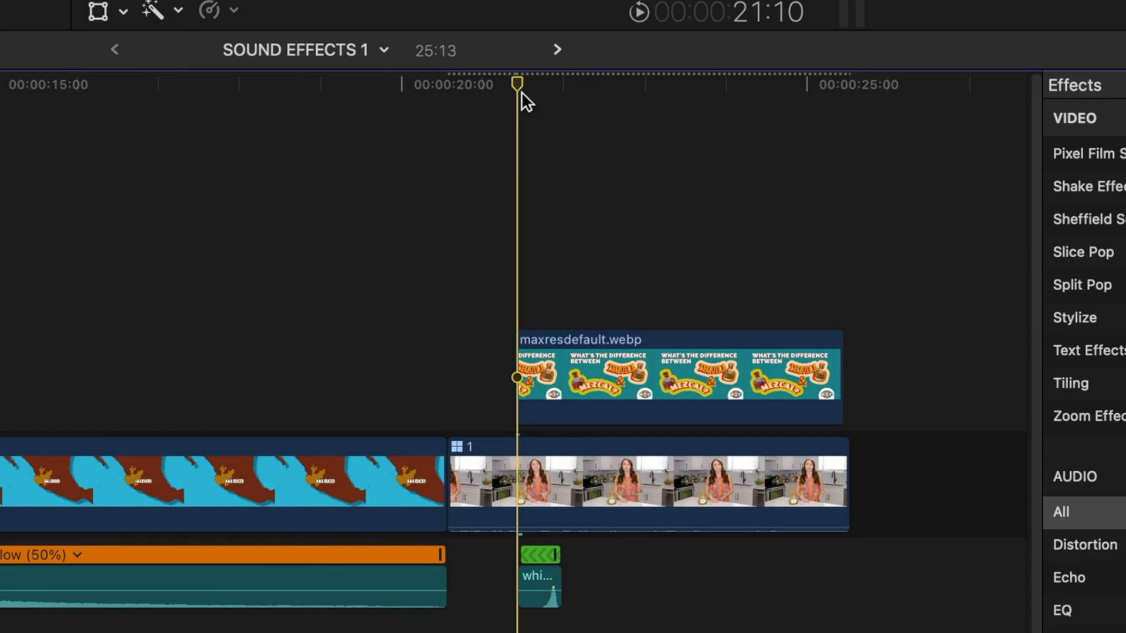
pyautogui.click(538, 575)
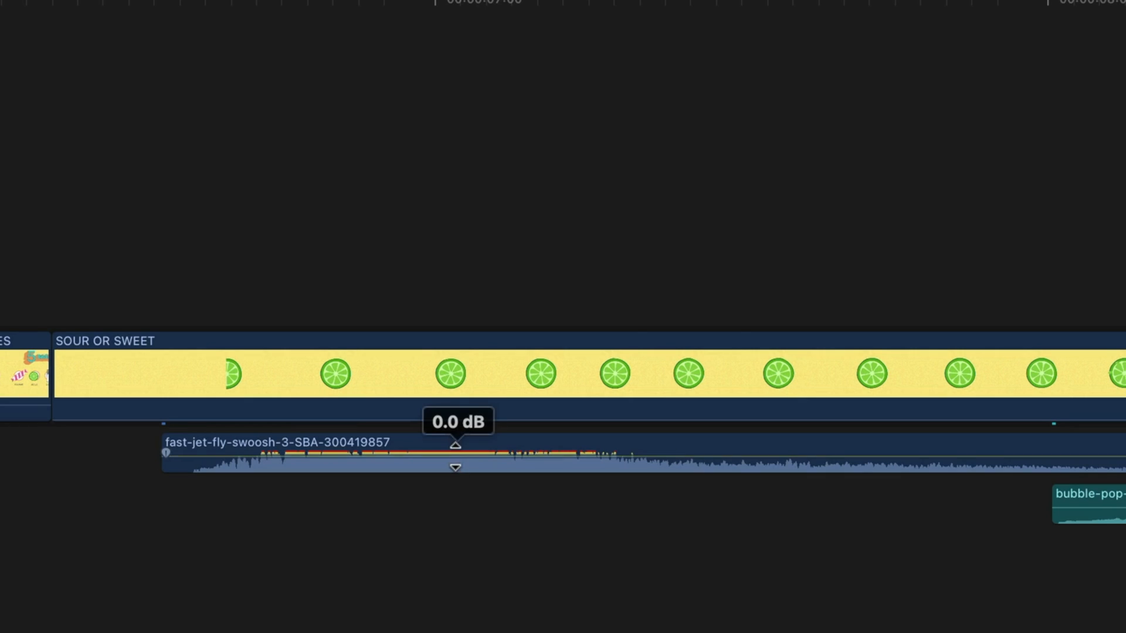
# Lower the fast-jet-fly-swoosh-3 volume line under Sour or Sweet to -22.0 dB
pyautogui.moveTo(455, 455); pyautogui.dragTo(455, 465)
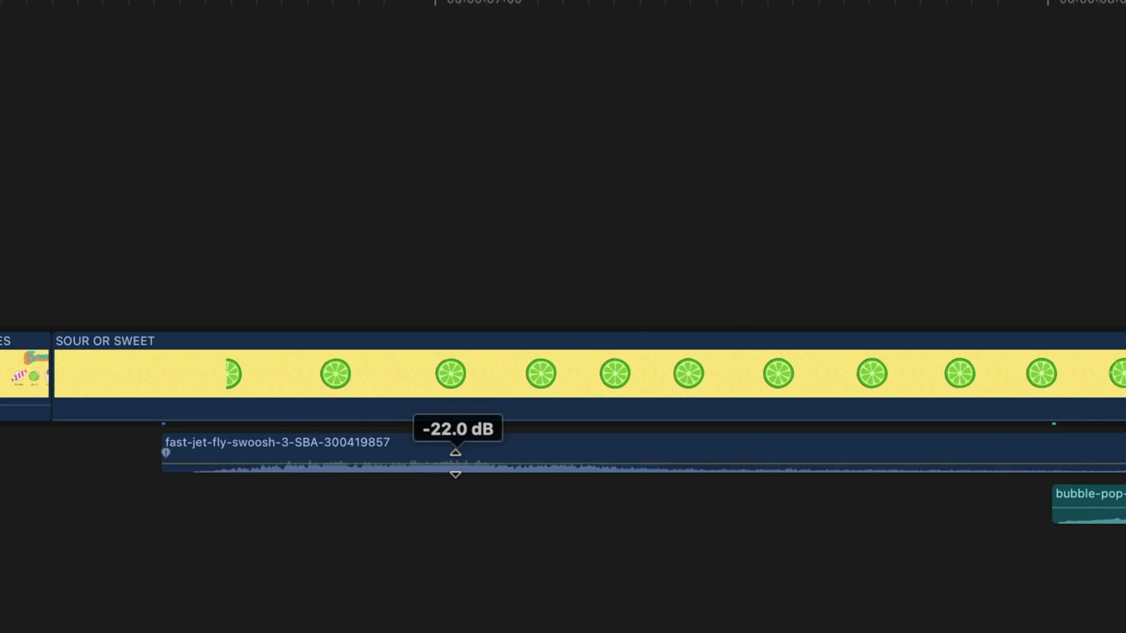